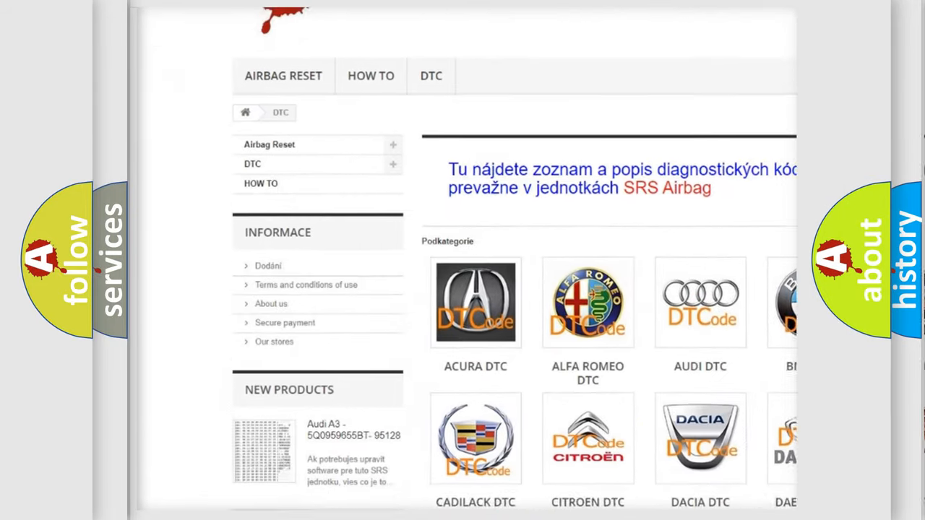
pyautogui.scroll(-3)
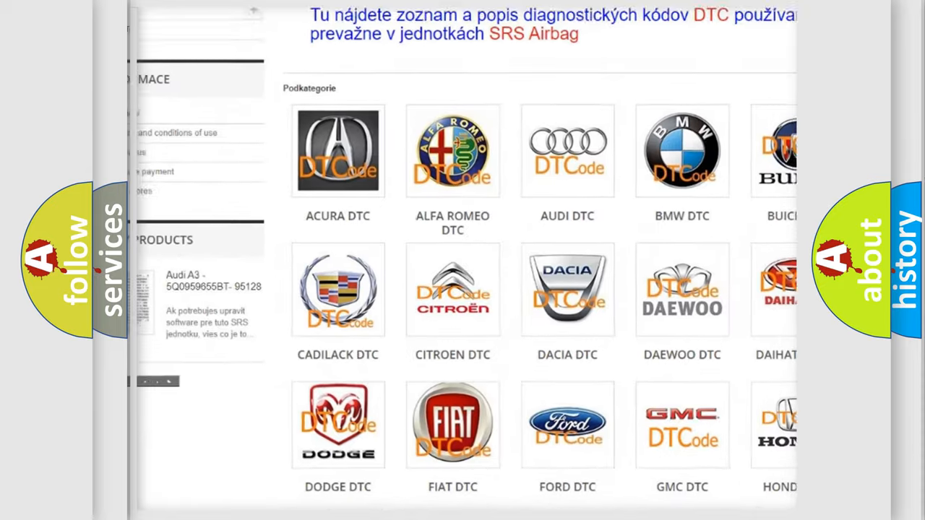
pyautogui.scroll(-3)
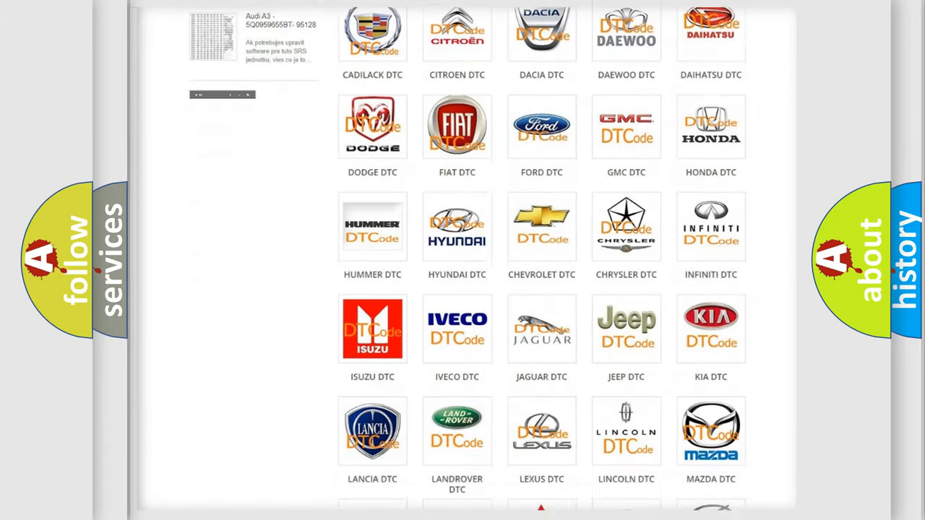
pyautogui.scroll(-3)
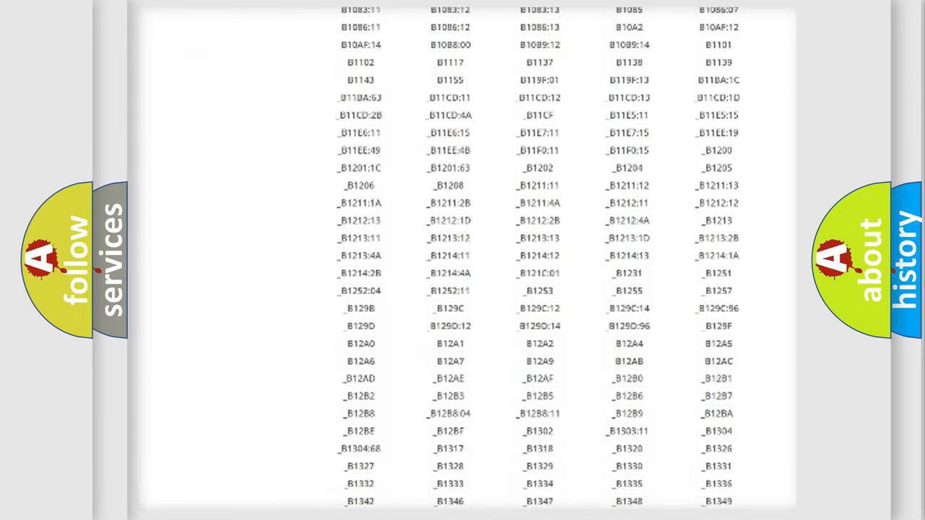
pyautogui.scroll(-3)
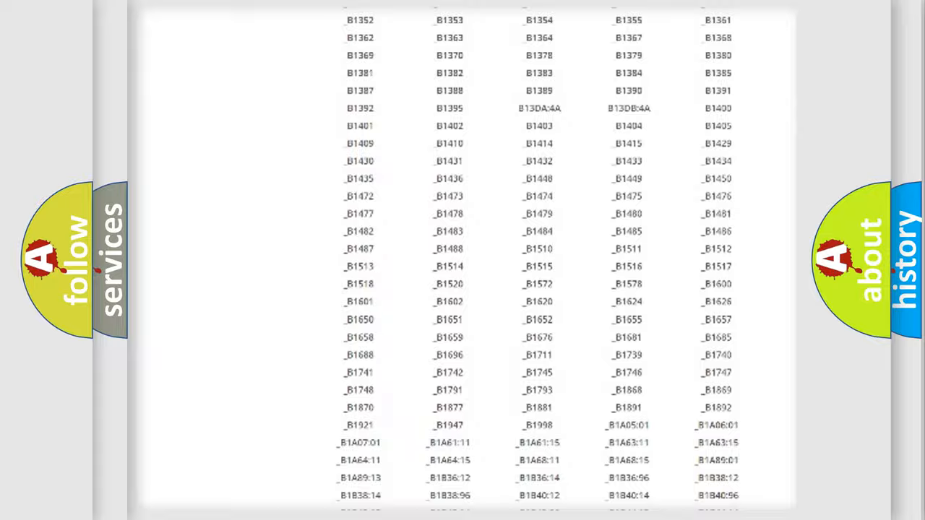